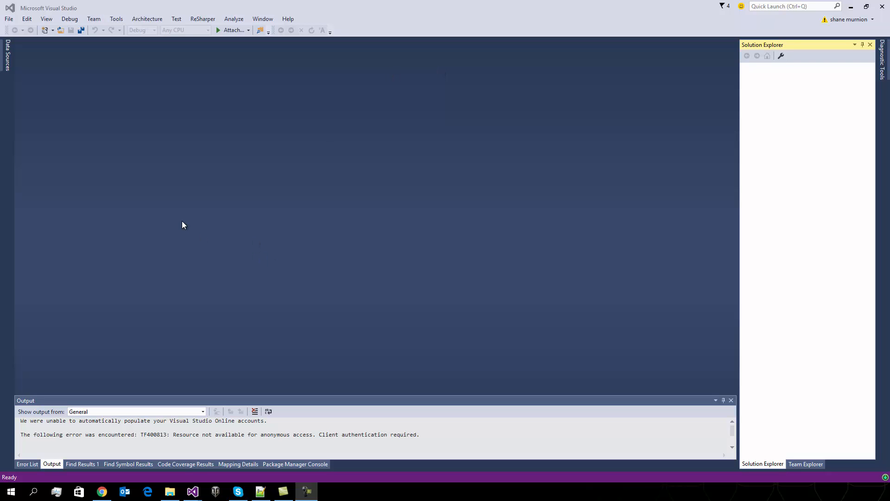
pyautogui.moveTo(183, 244)
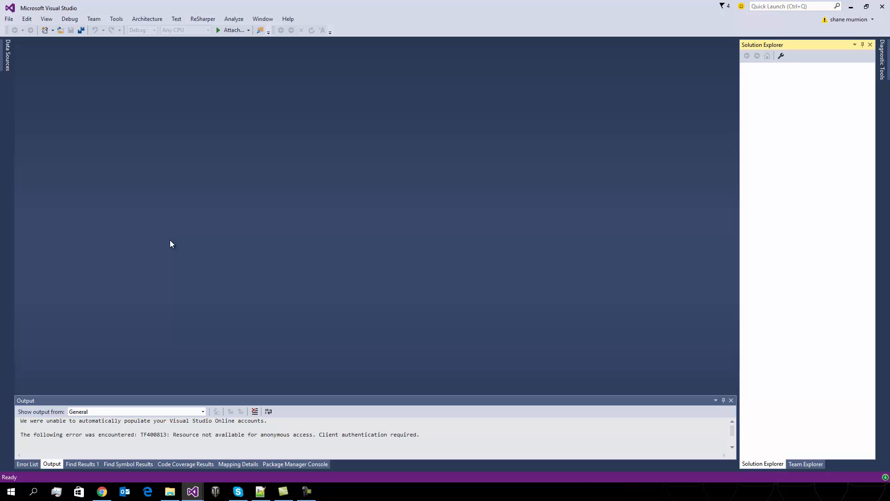
pyautogui.moveTo(180, 165)
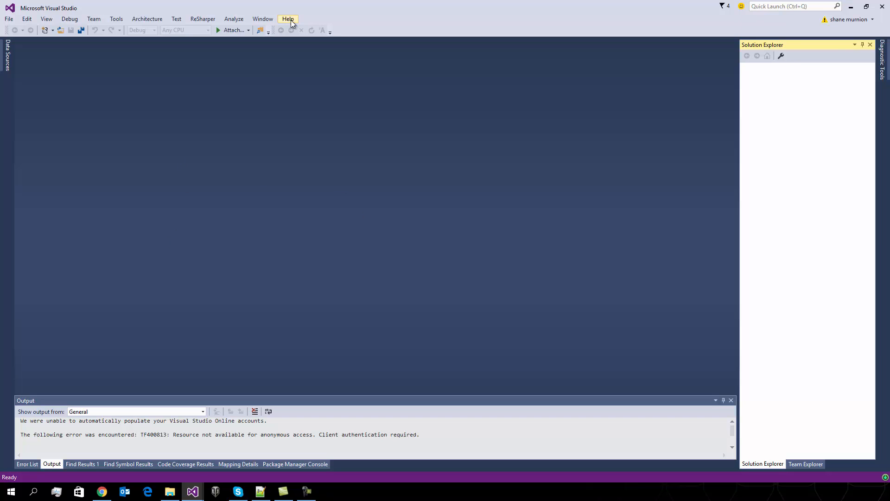
pyautogui.moveTo(205, 95)
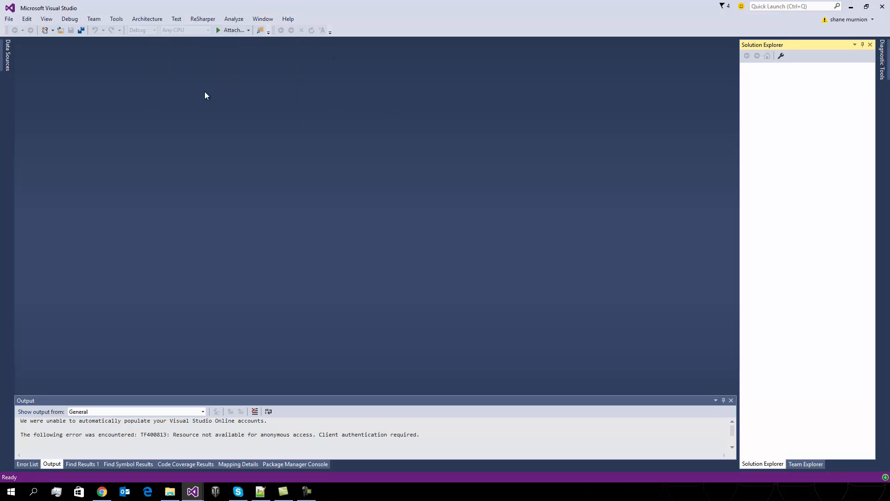
pyautogui.moveTo(202, 19)
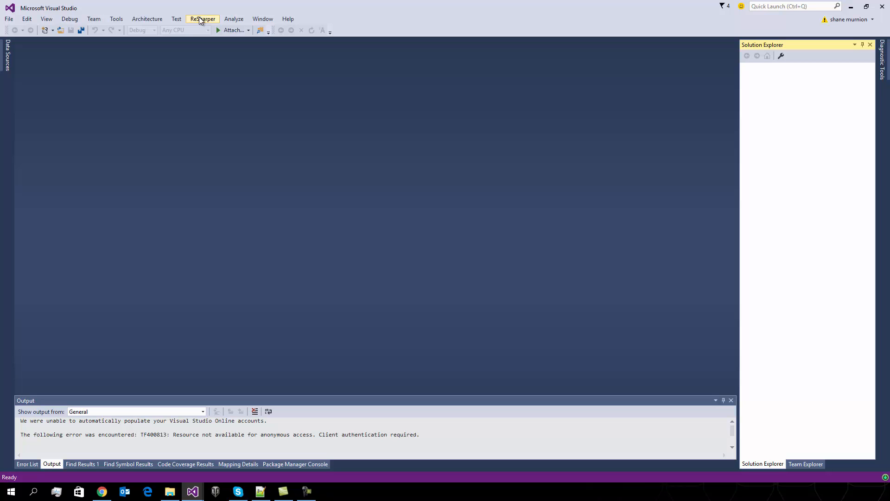
pyautogui.moveTo(29, 47)
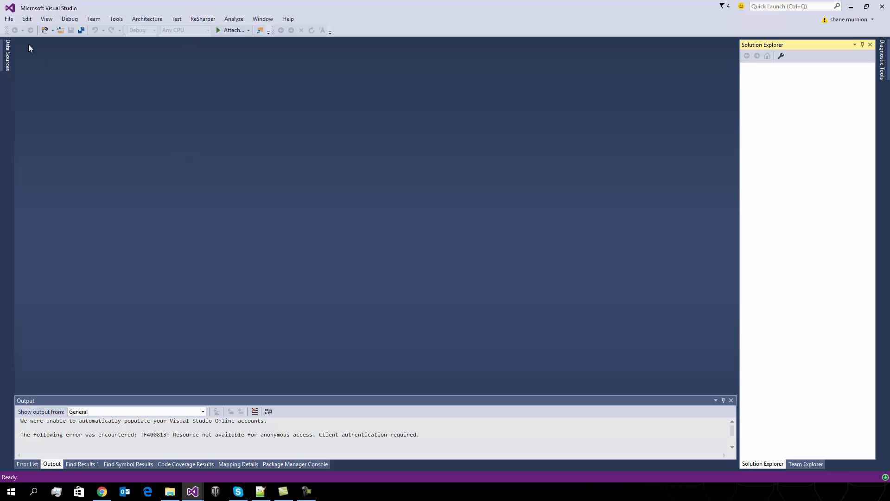
# Create the TyranIds solution from the Visual C# Windows Class Library template
pyautogui.click(147, 19)
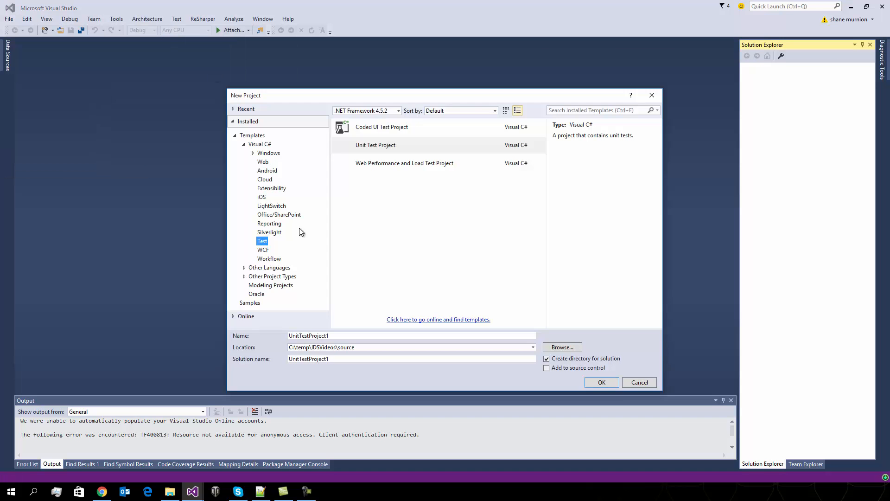
pyautogui.click(268, 153)
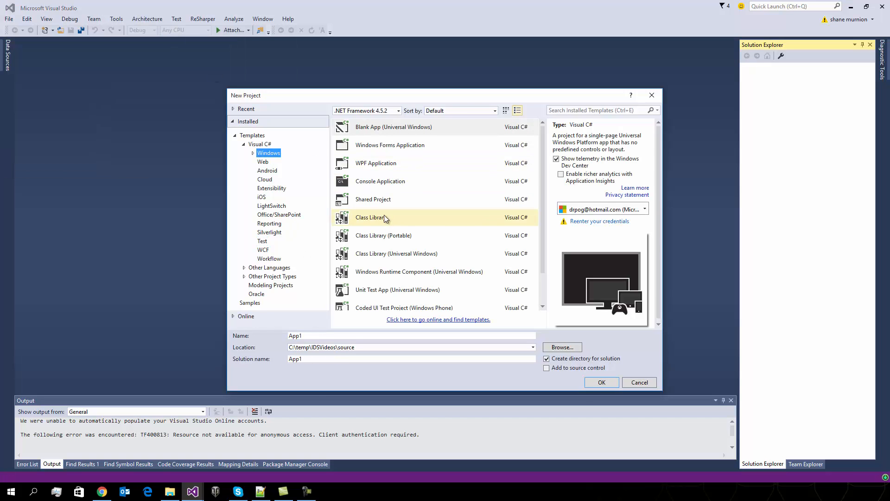
pyautogui.click(371, 217)
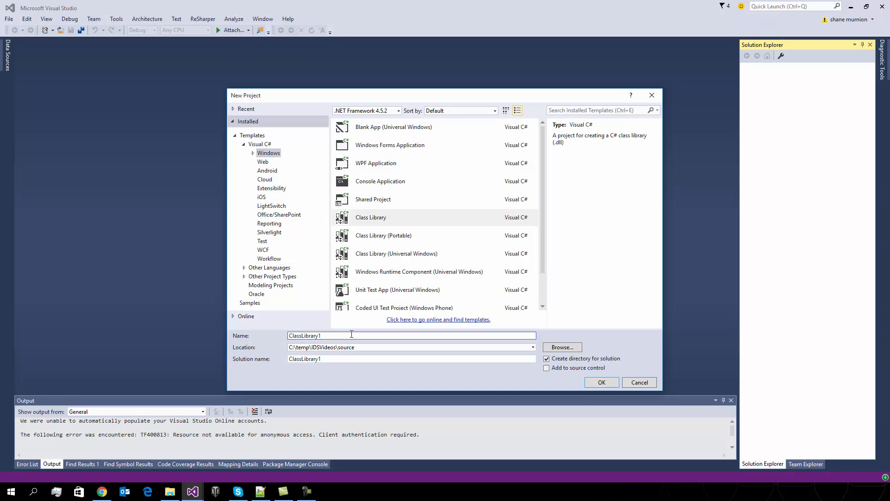
pyautogui.tripleClick(351, 335)
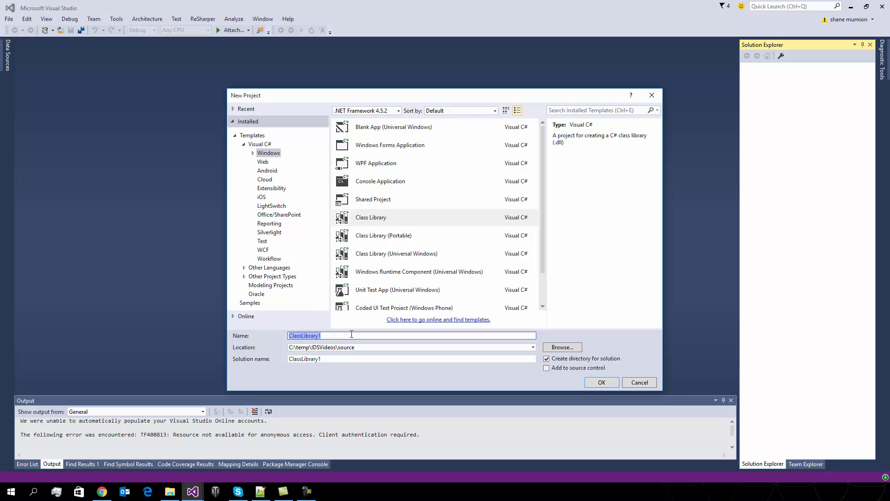
pyautogui.write('Tya')
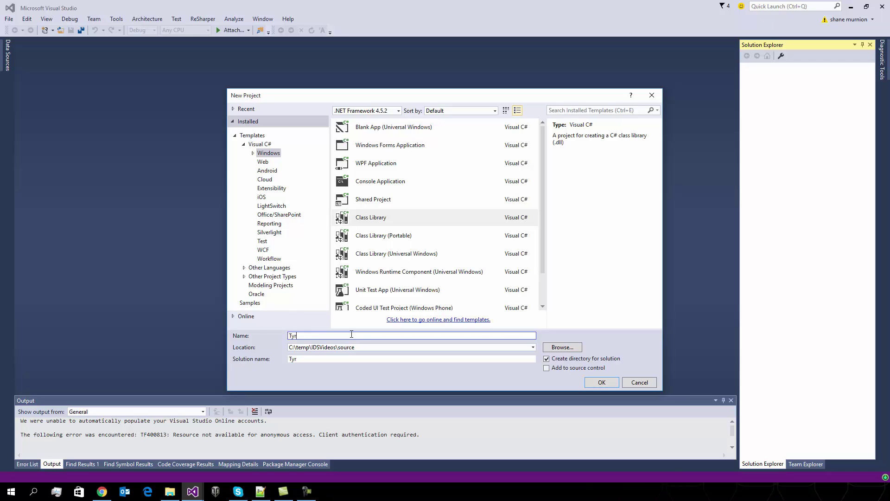
pyautogui.write('anids')
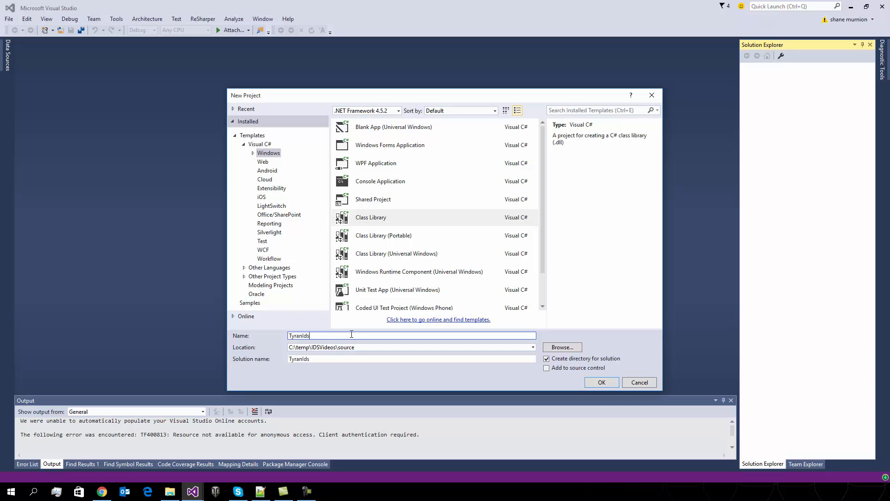
pyautogui.click(602, 382)
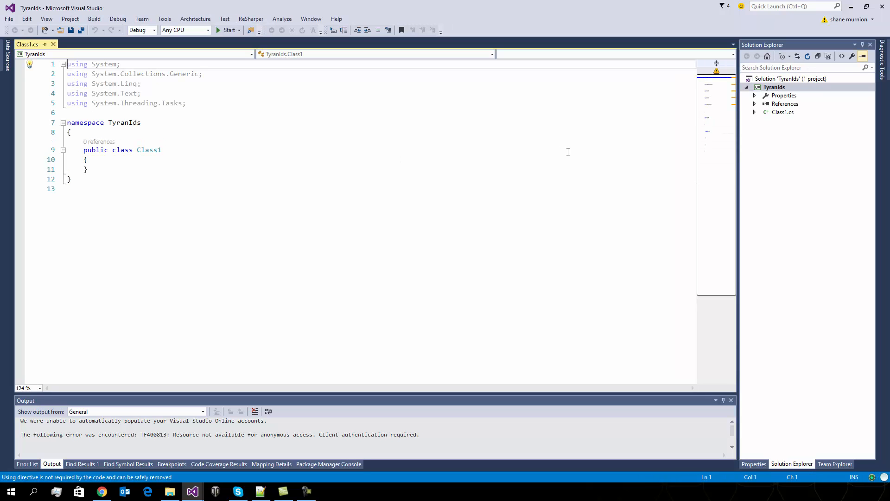
pyautogui.click(790, 78)
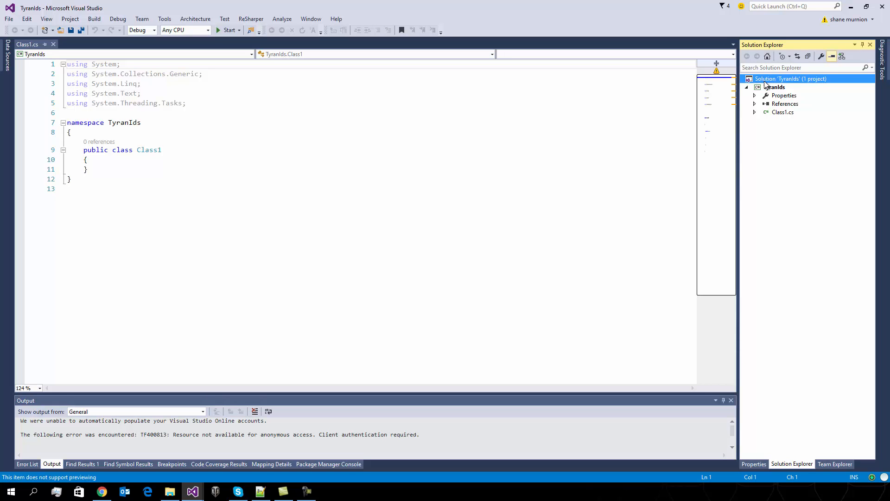
pyautogui.rightClick(791, 79)
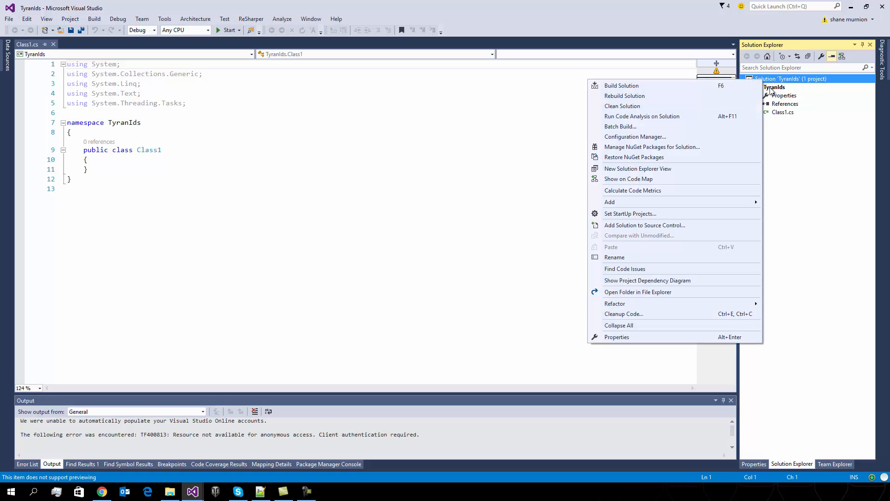
pyautogui.moveTo(652, 147)
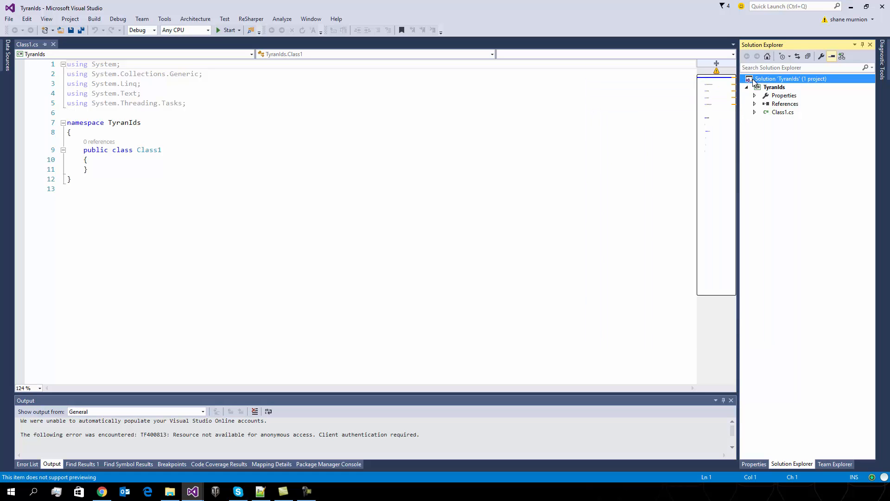
# Add a Visual C# Unit Test Project named TyranIds.Tests to the solution
pyautogui.rightClick(790, 78)
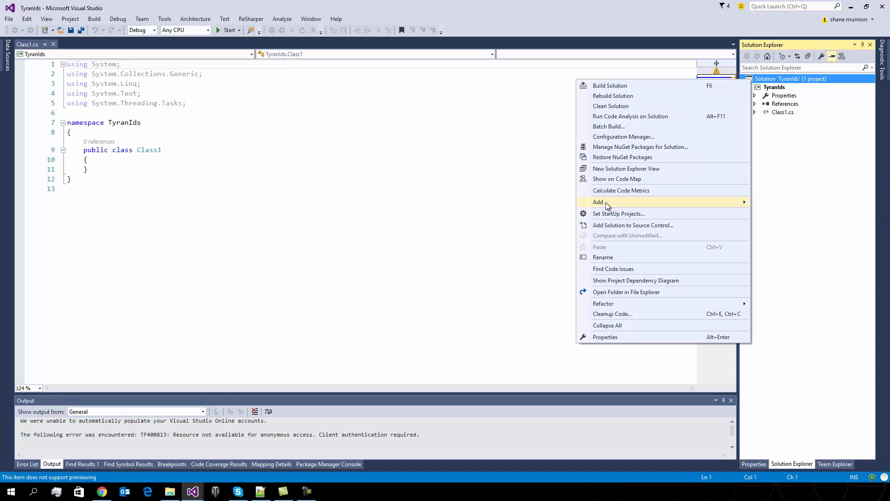
pyautogui.click(598, 201)
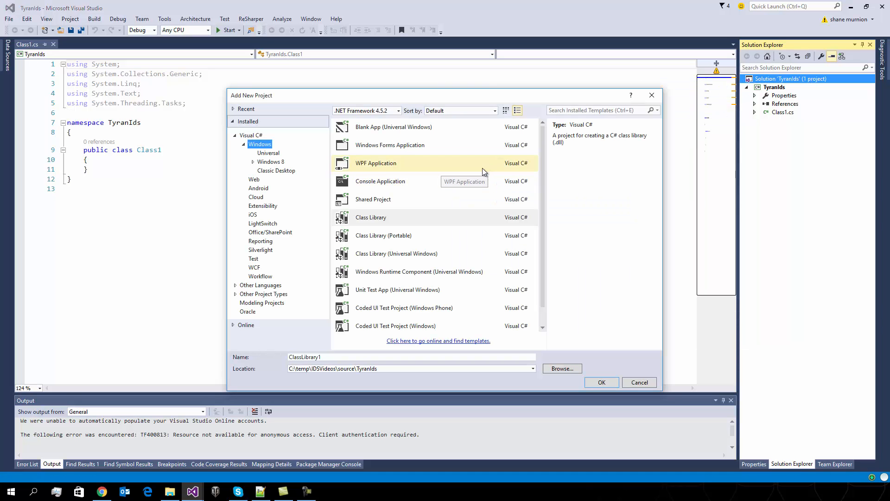
pyautogui.click(253, 258)
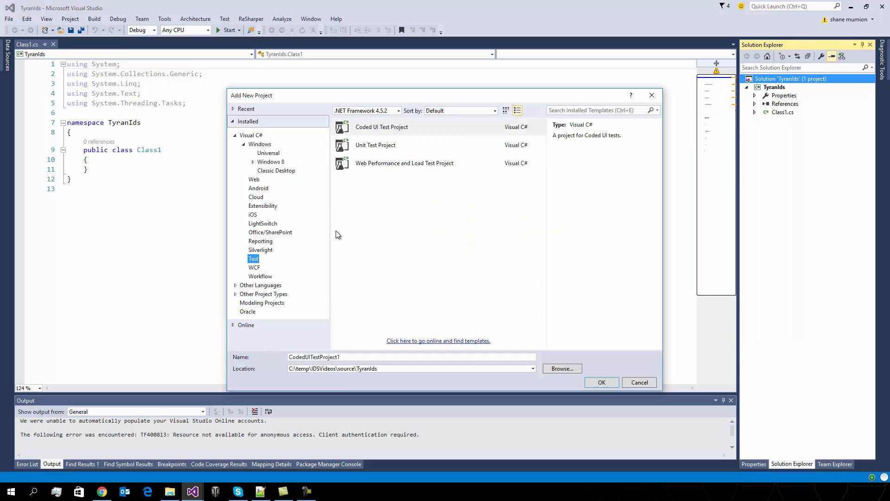
pyautogui.click(375, 144)
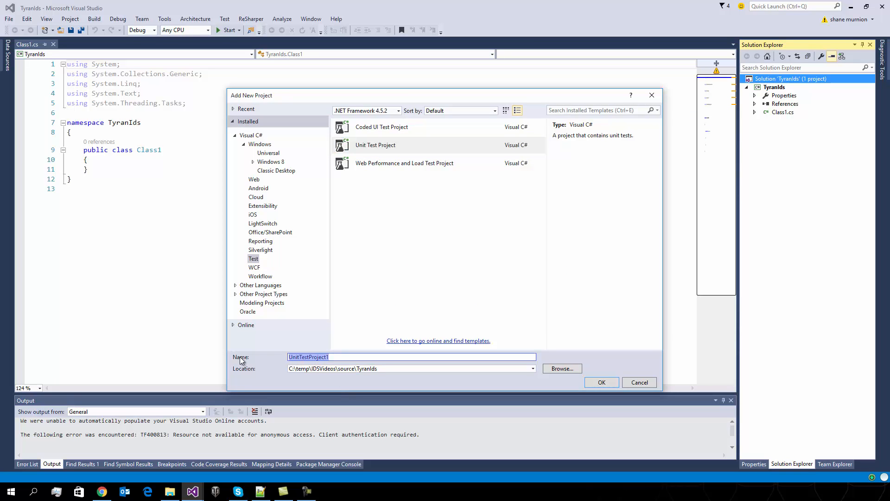
pyautogui.write('TyranIds')
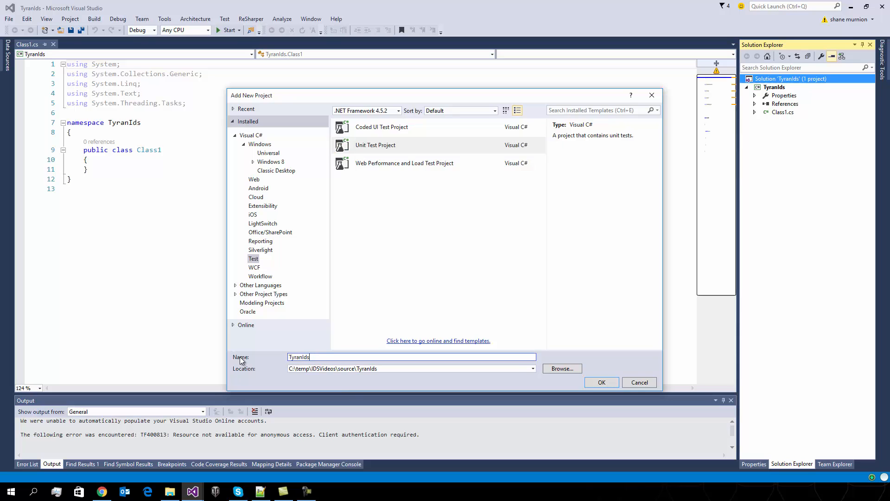
pyautogui.write('.Test')
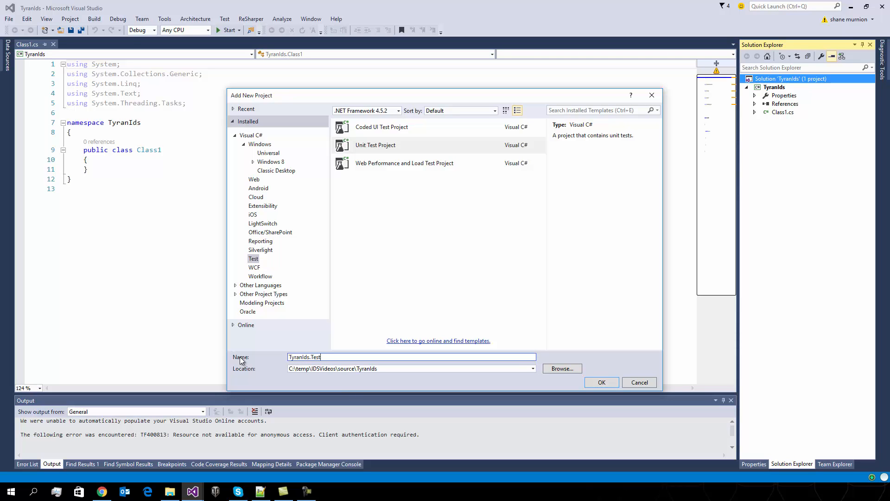
pyautogui.click(602, 382)
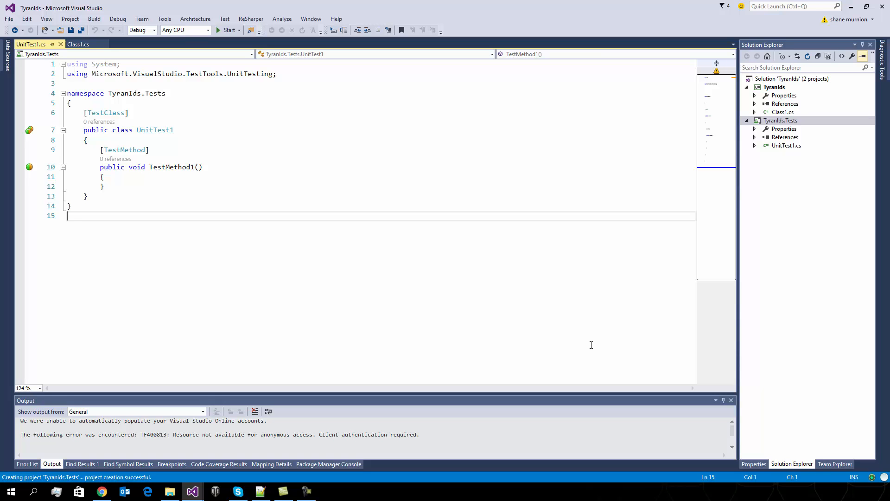
pyautogui.moveTo(286, 386)
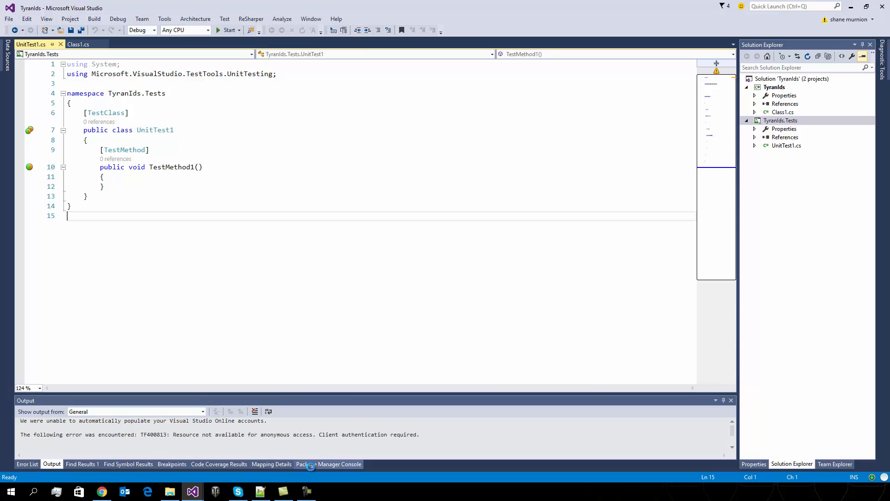
# Run install-package SharpPcap in the Package Manager Console for the TyranIds project
pyautogui.click(328, 464)
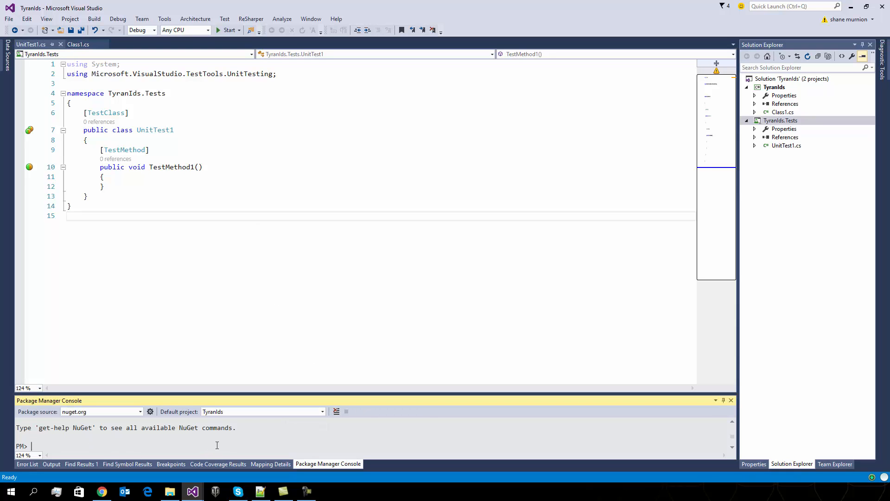
pyautogui.write('i')
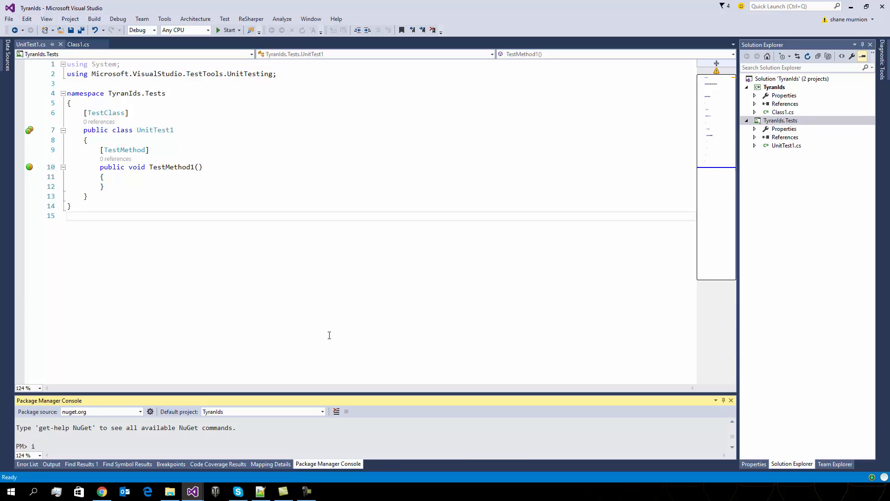
pyautogui.write('nstall-')
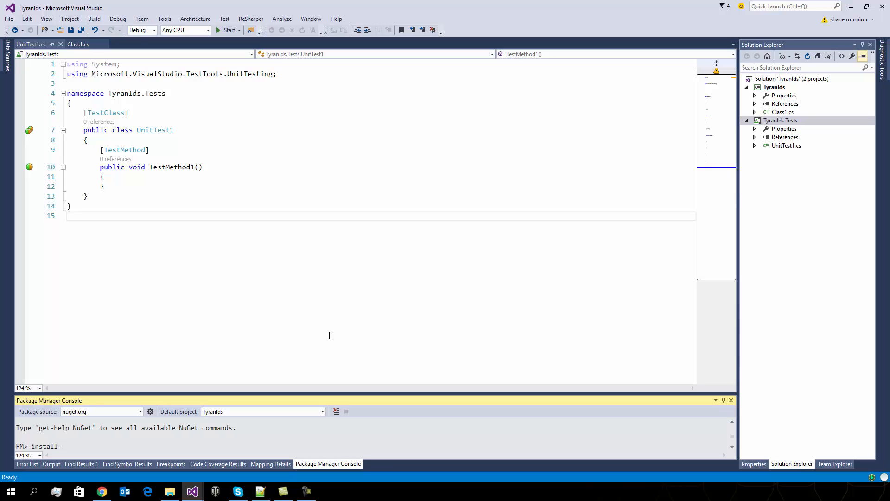
pyautogui.write('package')
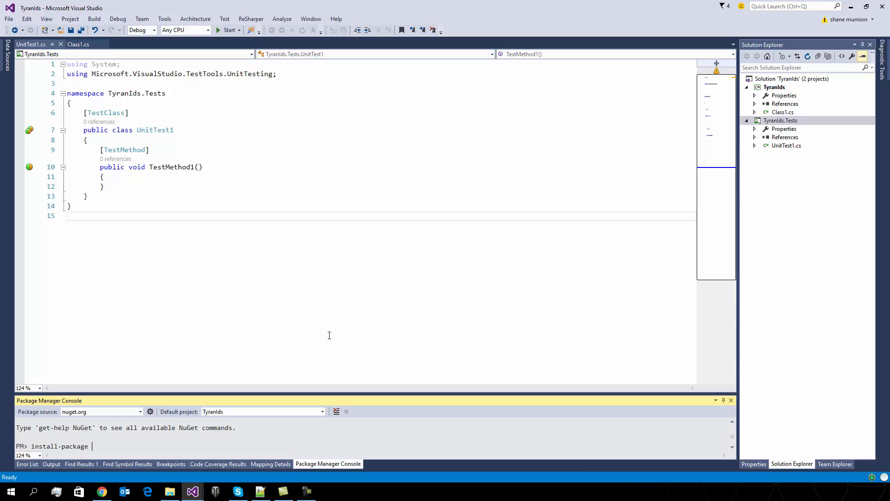
pyautogui.write('Sha')
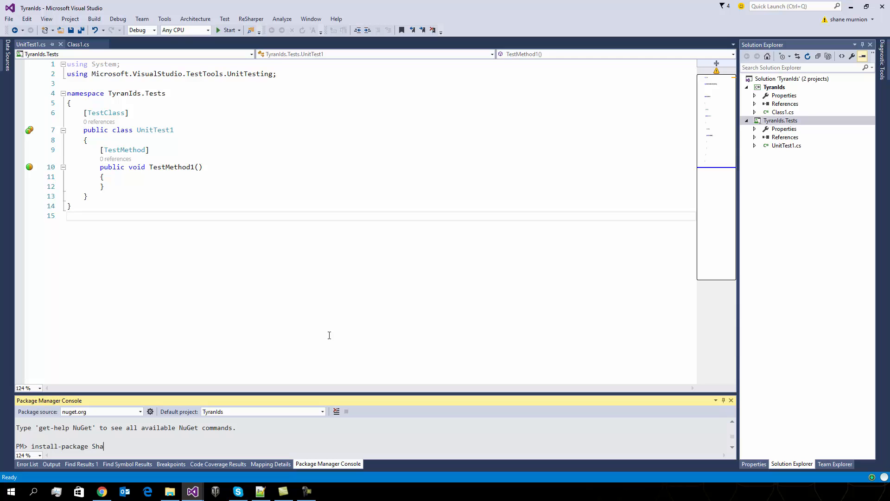
pyautogui.write('rpPc')
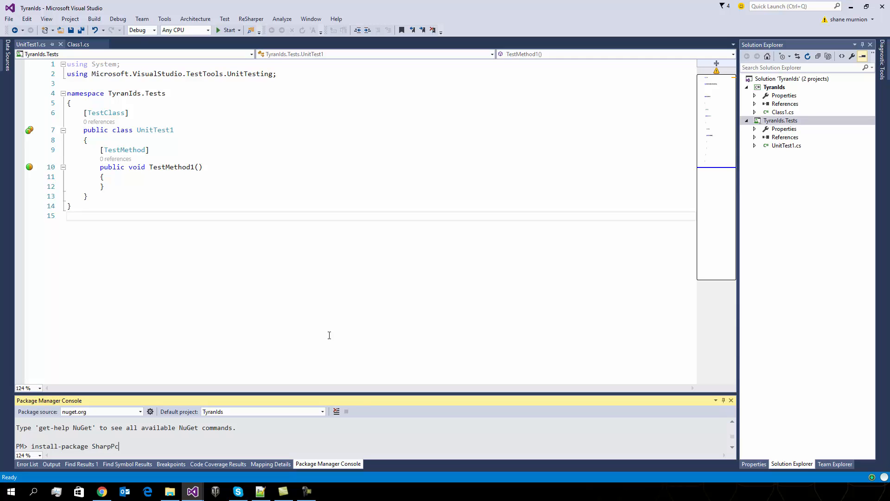
pyautogui.press('Return')
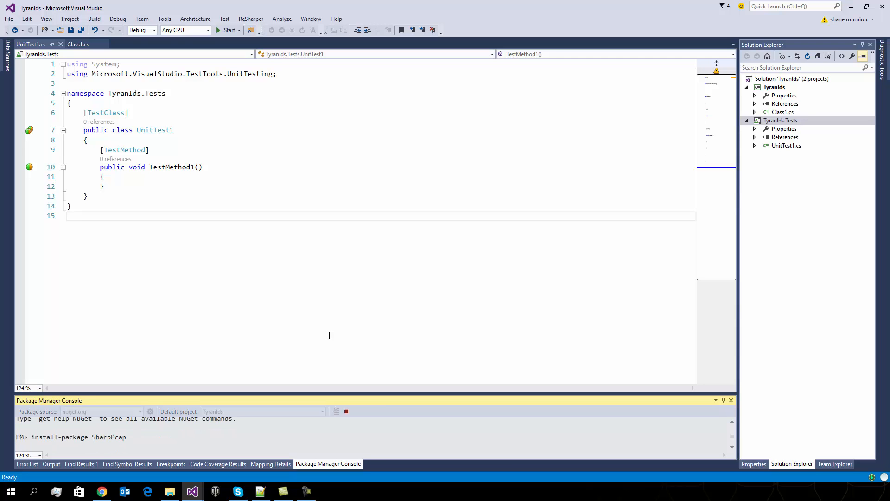
pyautogui.press('Return')
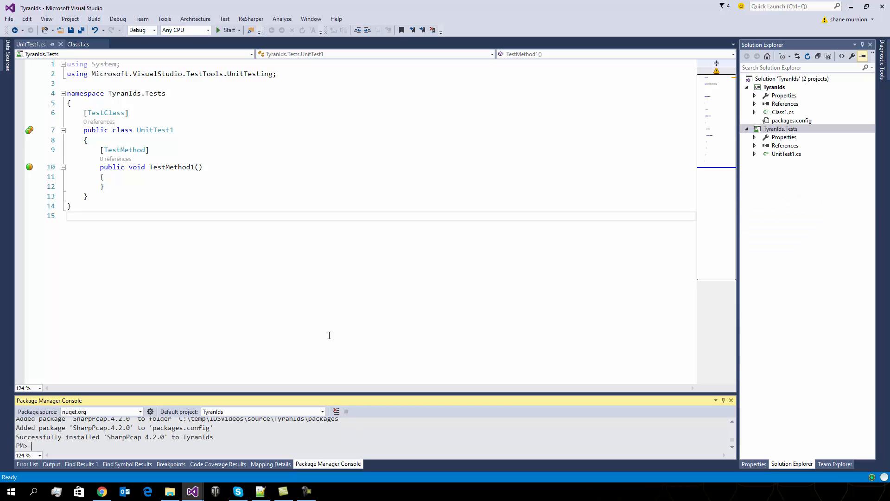
pyautogui.moveTo(381, 302)
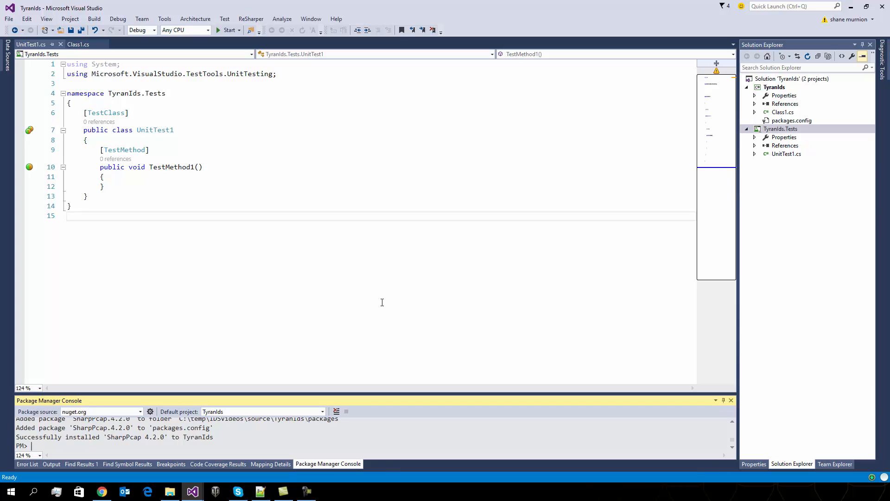
# Set the default project to TyranIds.Tests and run install-package NSubstitute
pyautogui.click(321, 412)
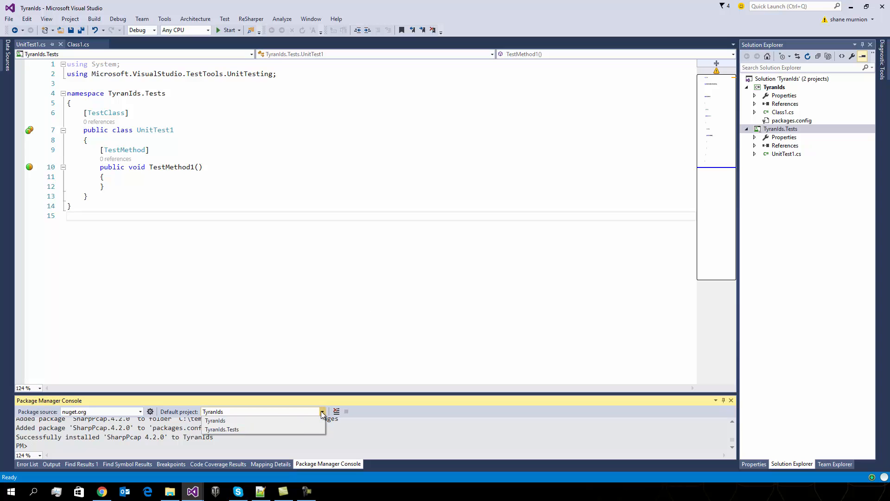
pyautogui.click(221, 428)
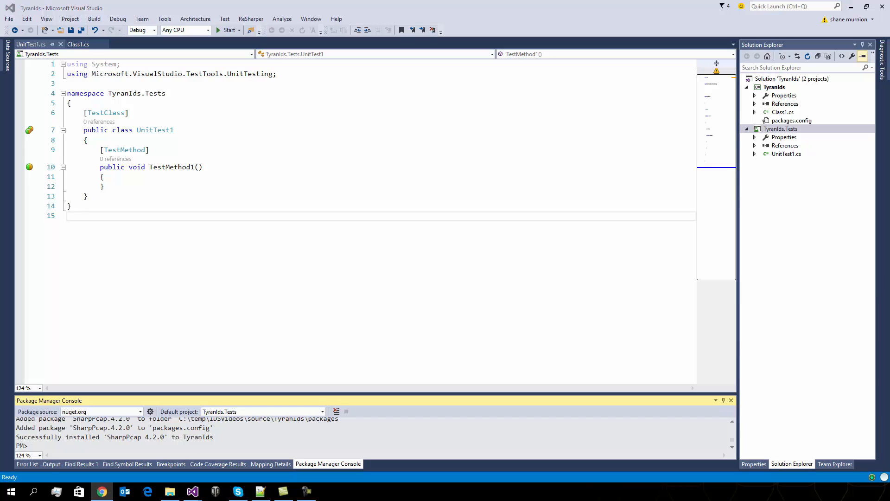
pyautogui.moveTo(161, 401)
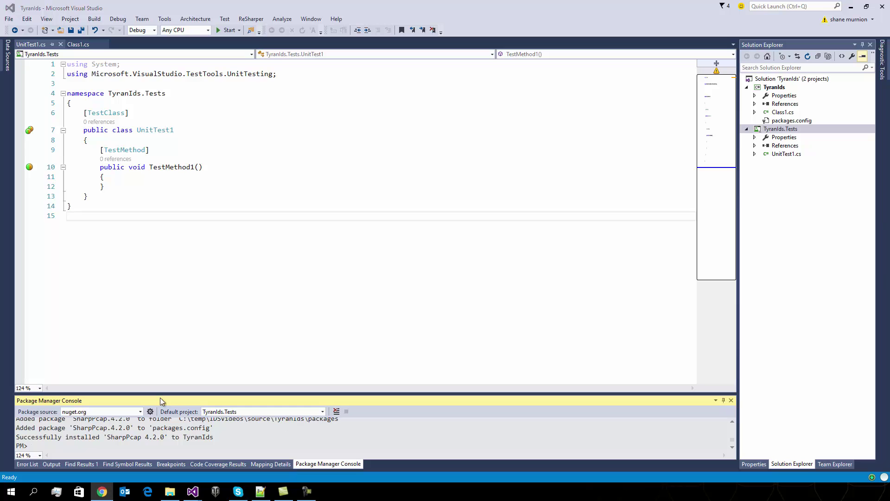
pyautogui.write('insta')
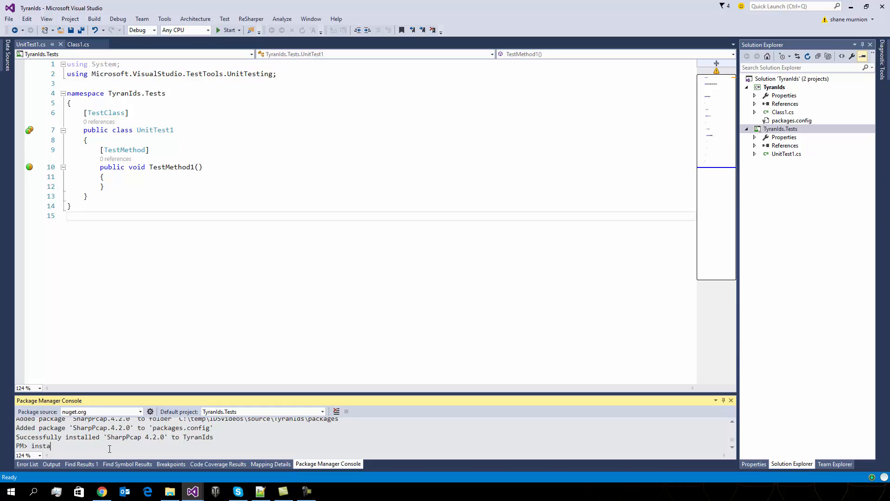
pyautogui.write('ll-package')
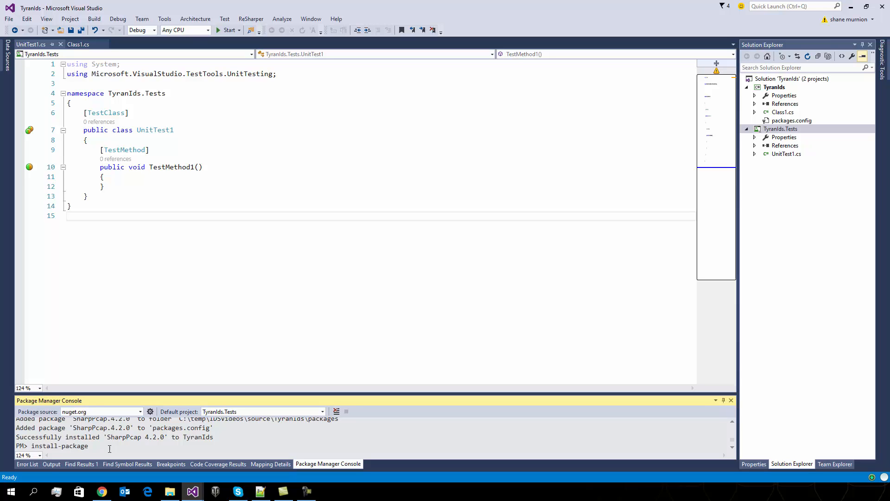
pyautogui.write('Nsub')
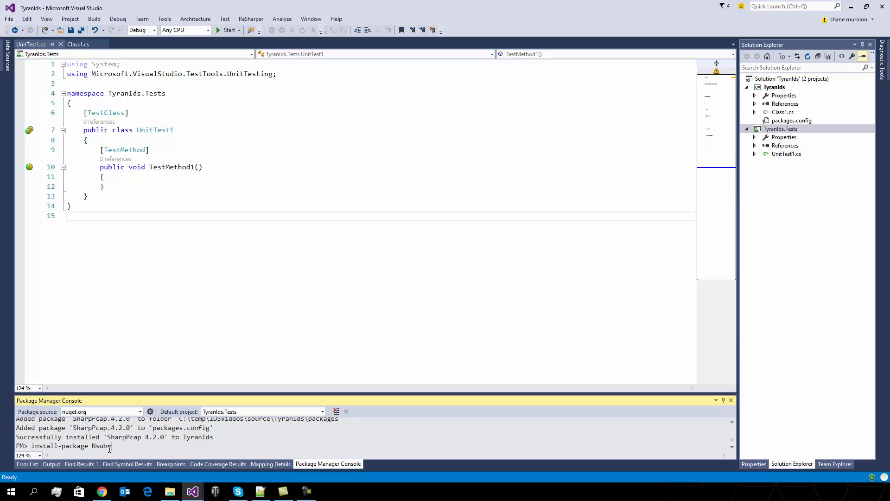
pyautogui.write('stitu')
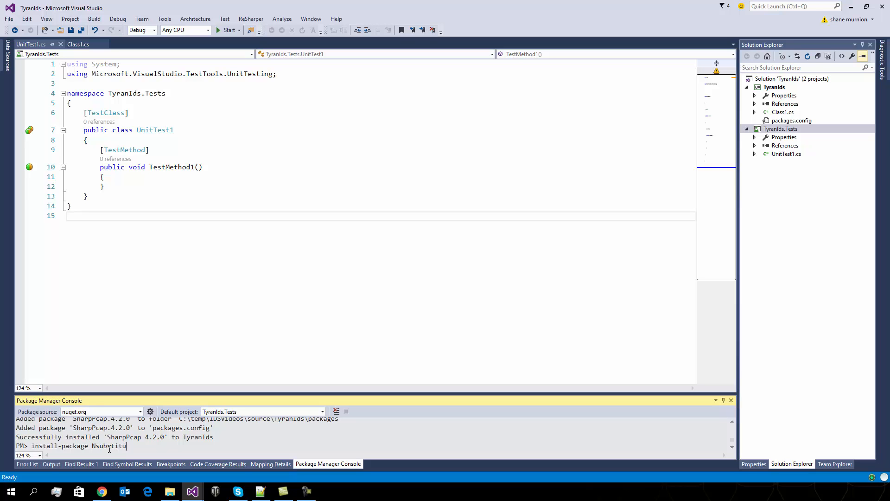
pyautogui.write('te')
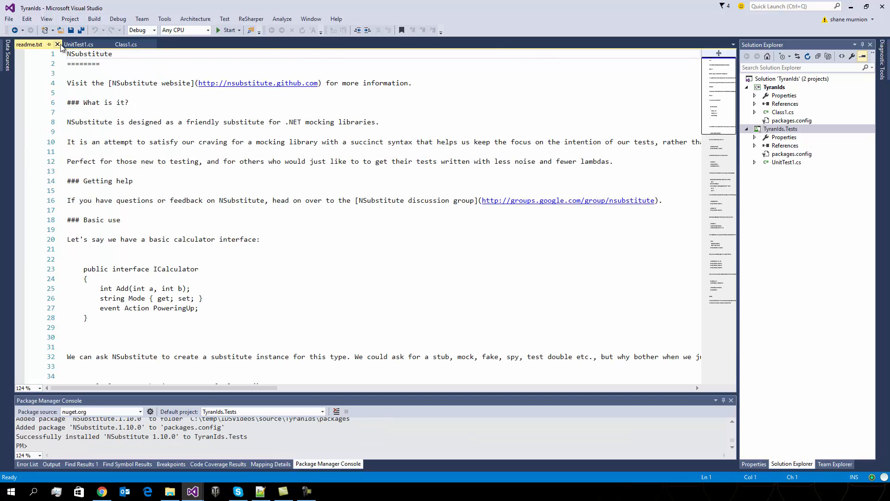
# Close the NSubstitute readme.txt tab to return to UnitTest1.cs
pyautogui.click(58, 45)
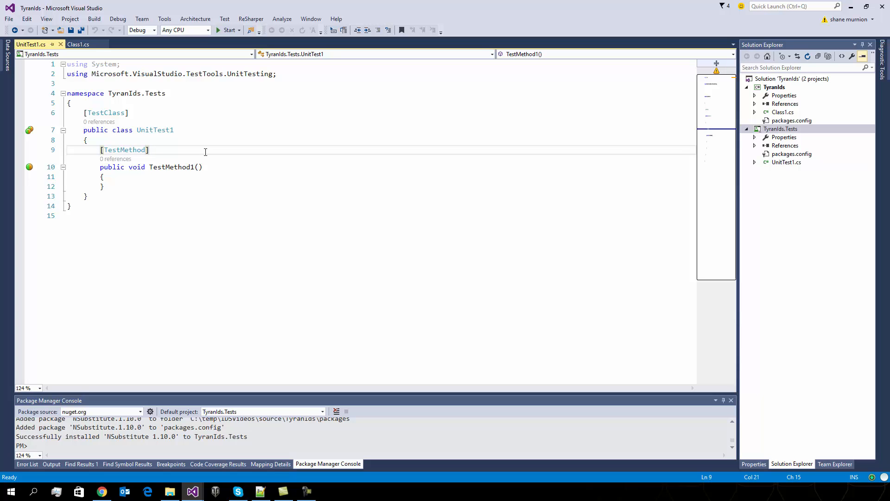
pyautogui.moveTo(431, 208)
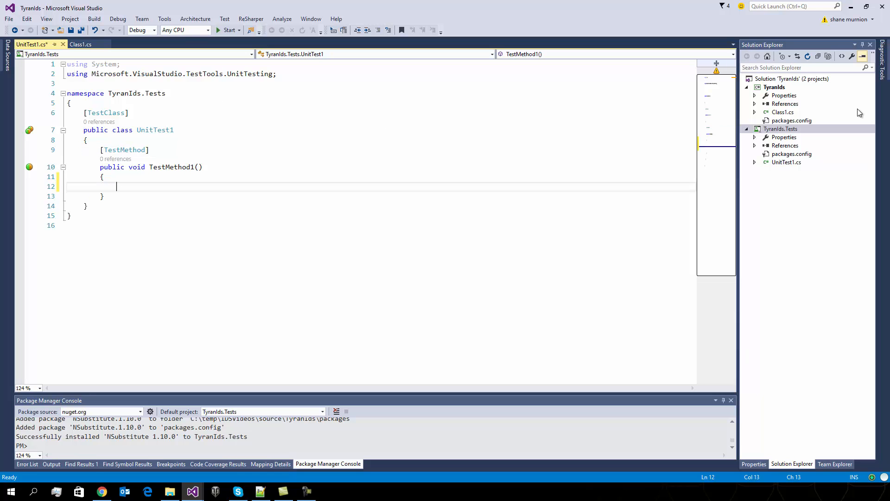
# Select TyranIds and TyranIds.Tests in Solution Explorer to check their packages.config files
pyautogui.click(775, 87)
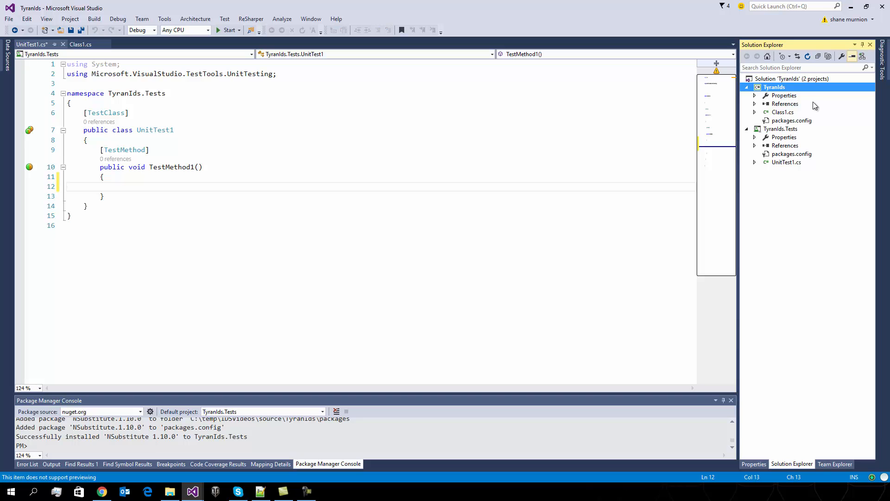
pyautogui.moveTo(787, 135)
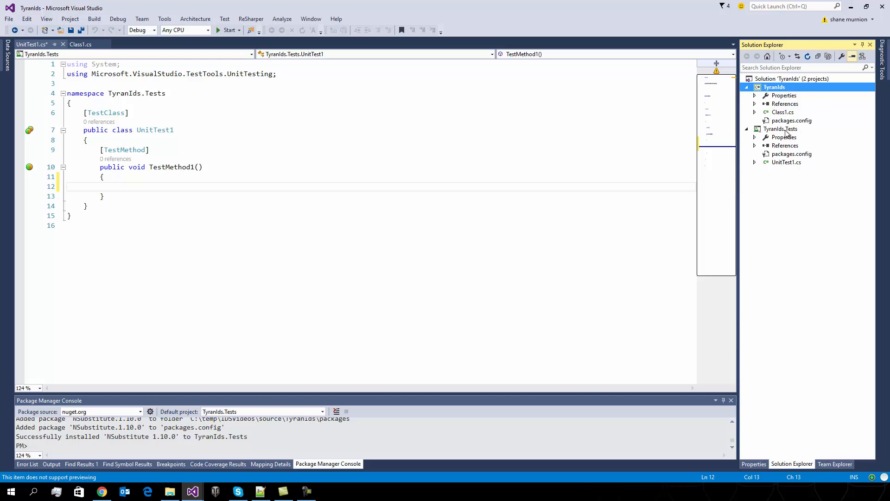
pyautogui.click(781, 129)
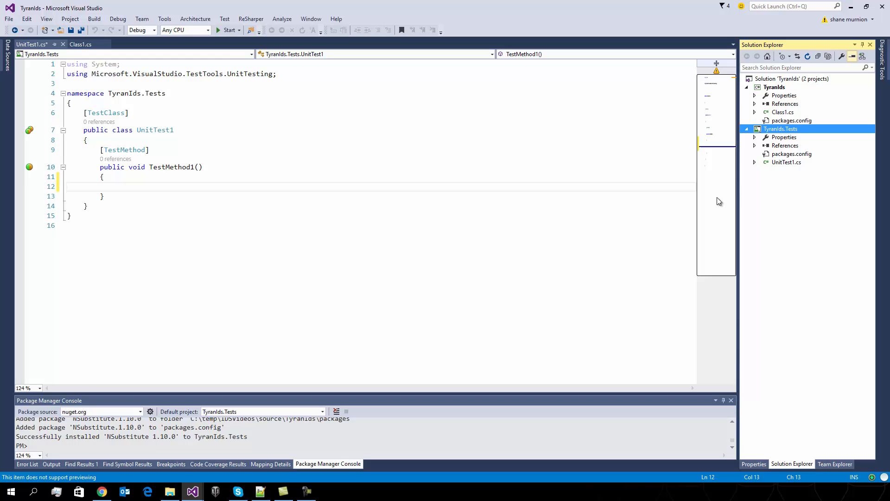